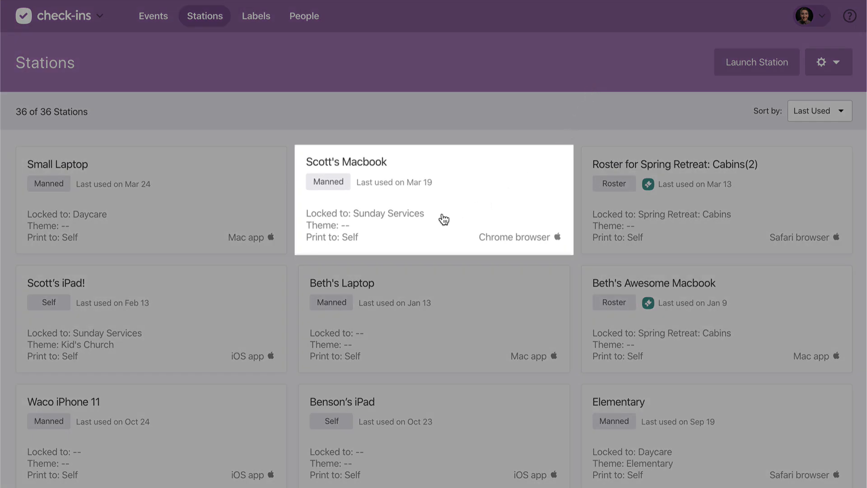
Give Scott's Macbook station the Kid's Church theme
left_click(434, 199)
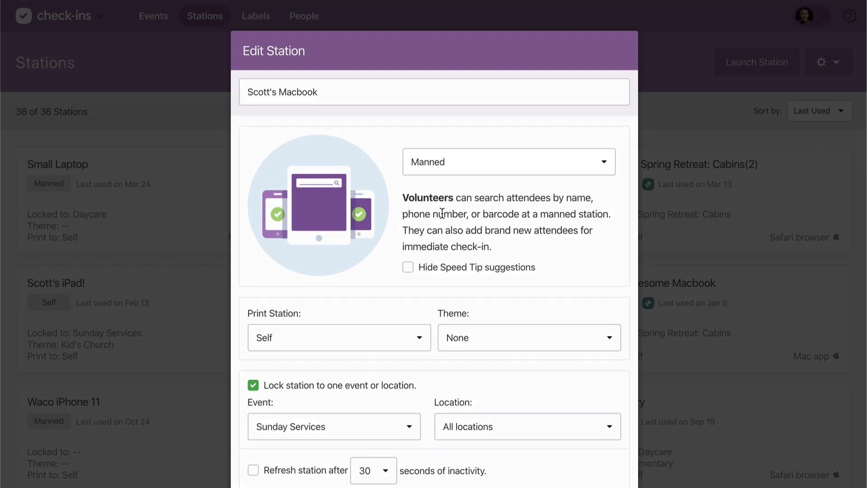
left_click(528, 337)
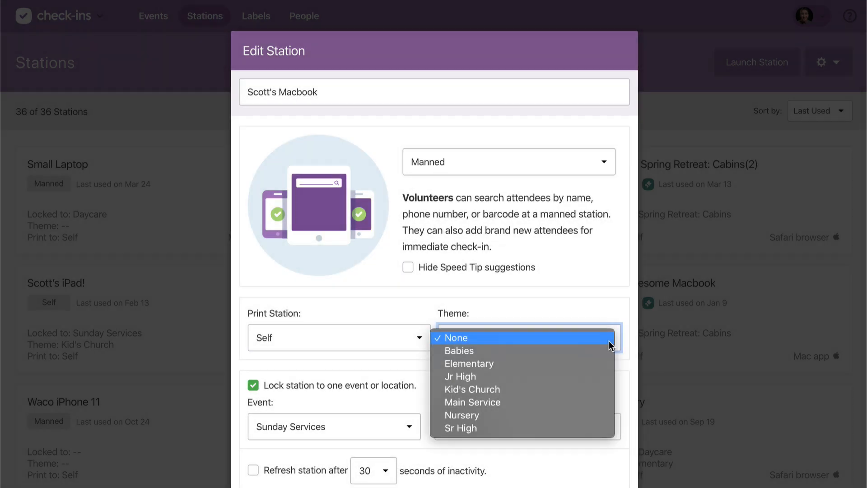
left_click(472, 389)
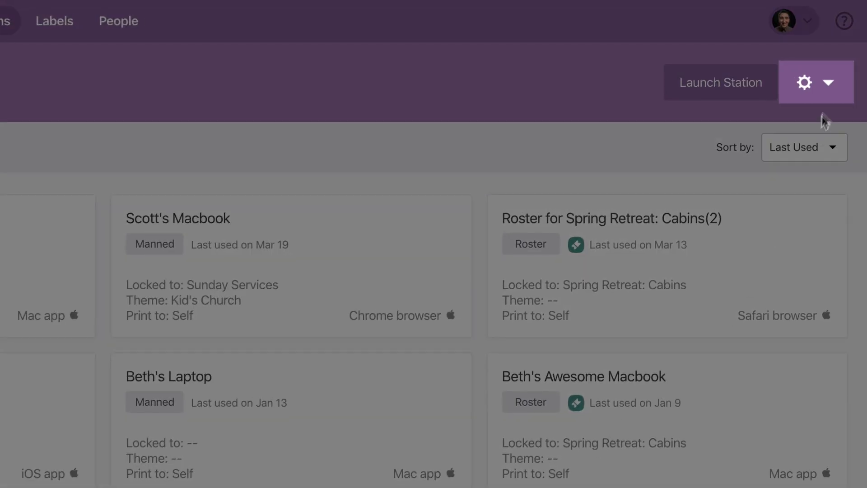
Start a new station template from the gear menu's Templates page
left_click(805, 82)
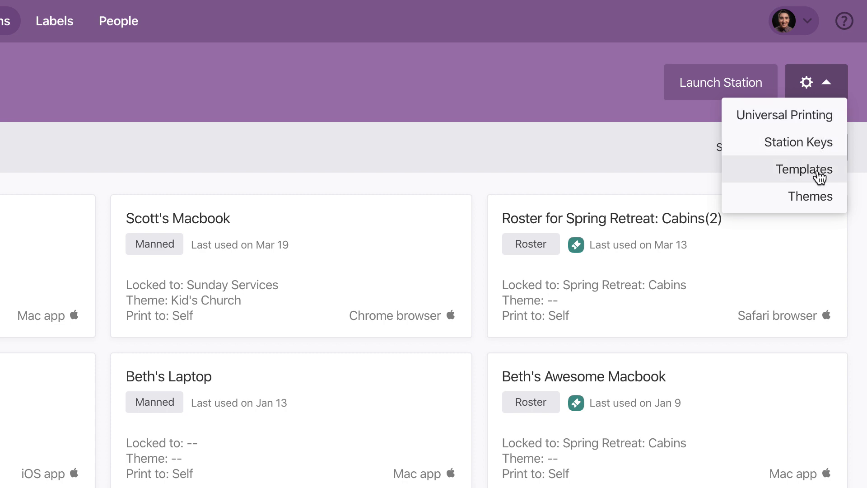
left_click(803, 169)
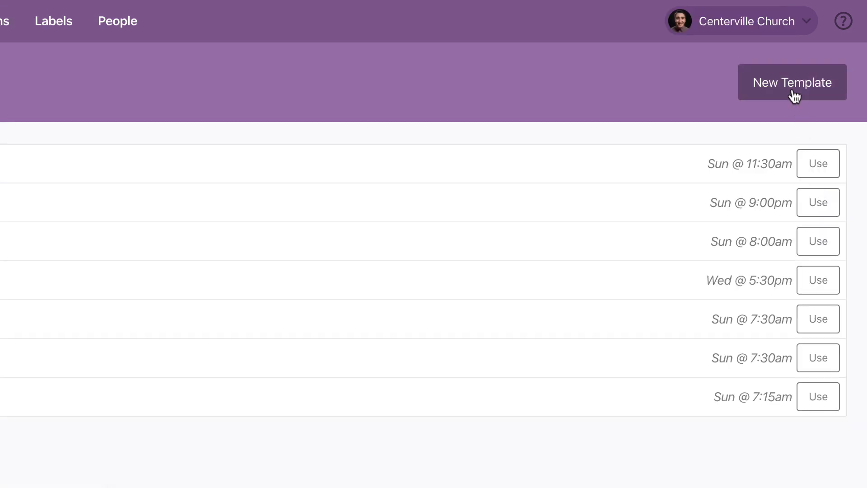
left_click(791, 82)
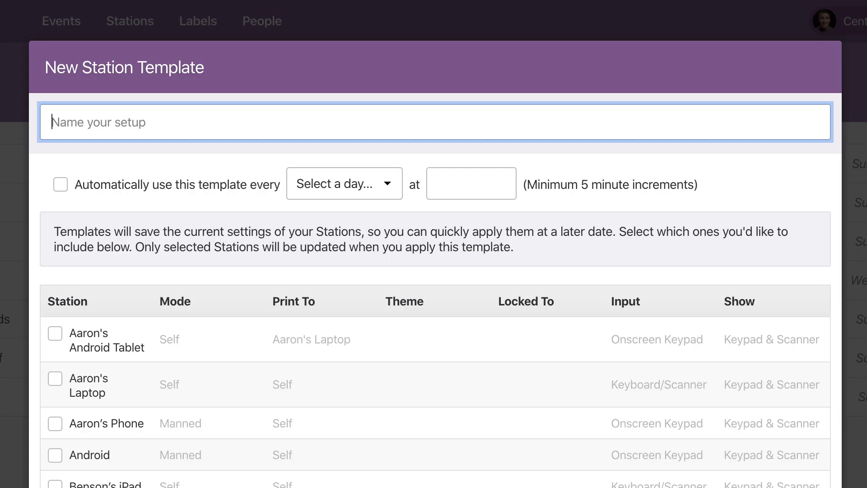
Scroll through the station list for the new Kids Check-in template
scroll("down", 3)
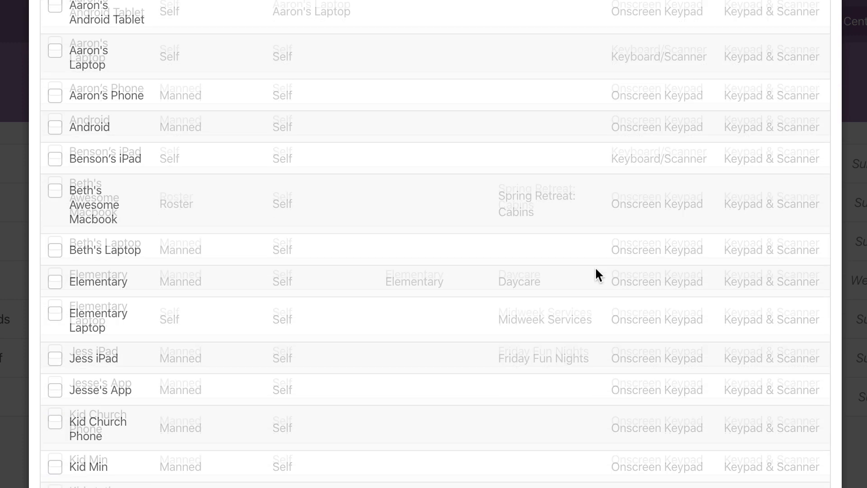
scroll("down", 3)
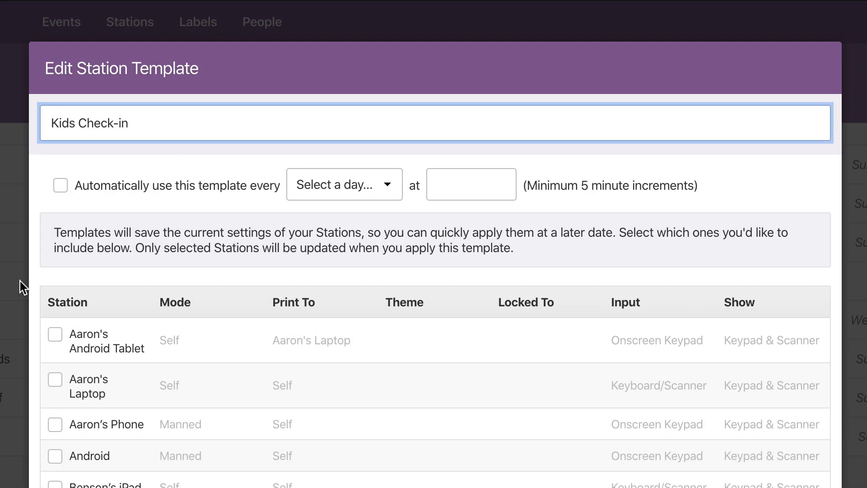
Turn on automatic use of the template every Sunday at 06:00am
left_click(59, 185)
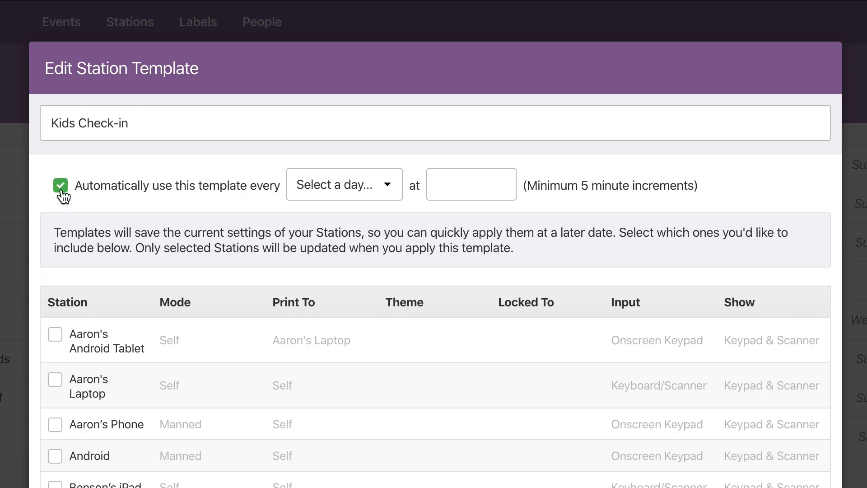
mouse_move(375, 212)
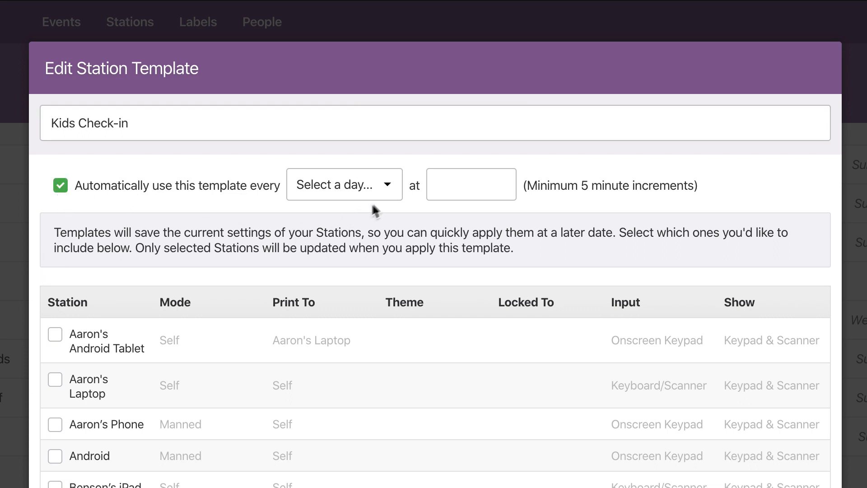
left_click(343, 184)
type("6")
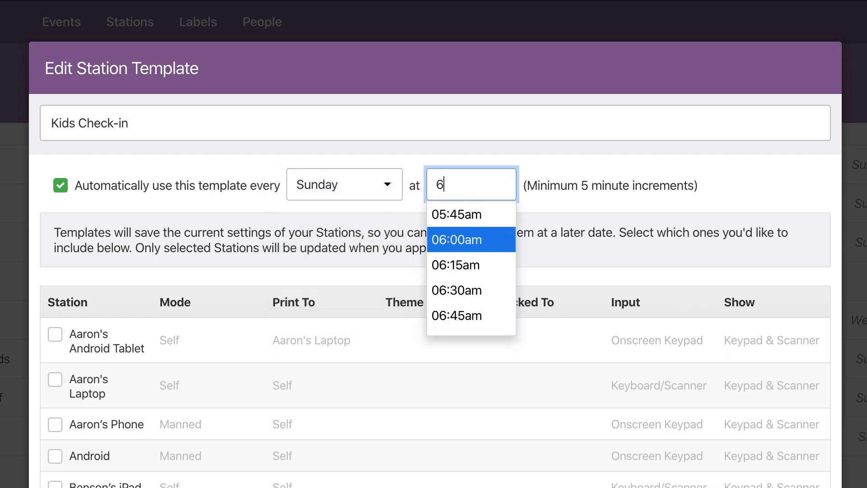
left_click(455, 240)
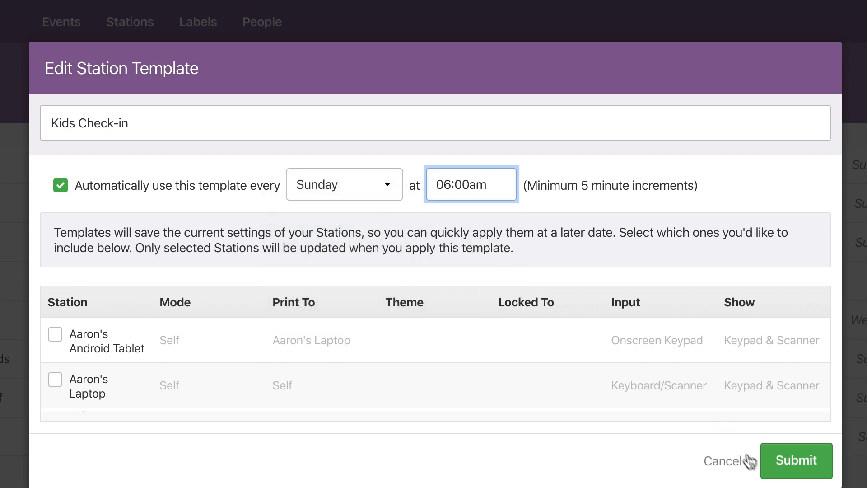